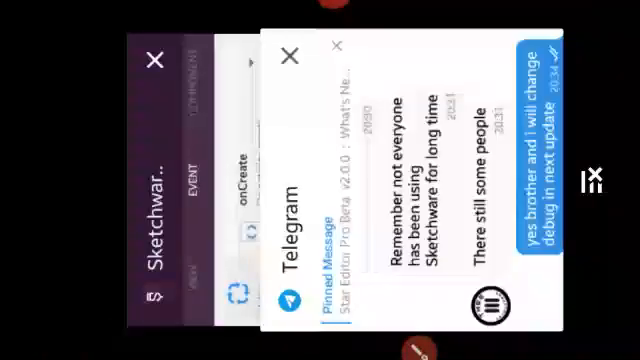
- Return to the Sketchware Pro project card from the recent apps list
scroll(down, 3)
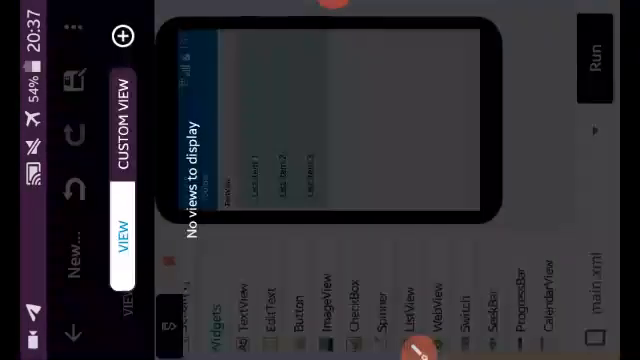
- Add the hhj.xml view and start a new Map-type list from the listview1 event logic
click(117, 37)
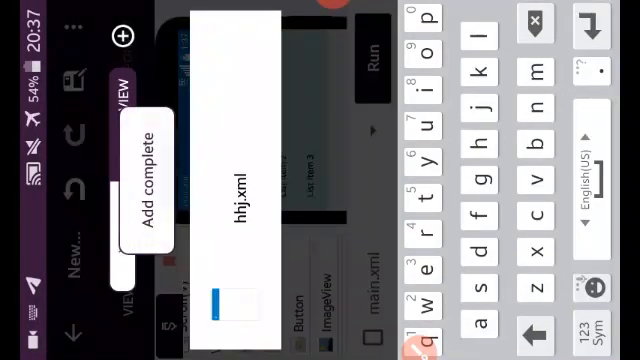
click(152, 185)
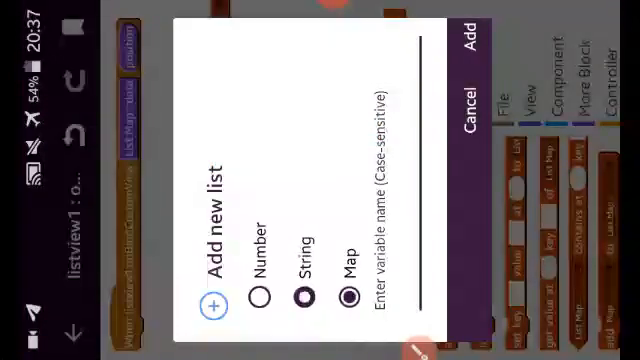
- Create the Map list and have onCreate add key jj with value gg to List Map nj
click(468, 104)
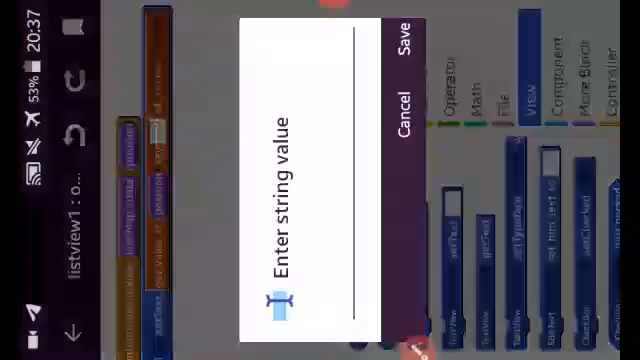
click(405, 120)
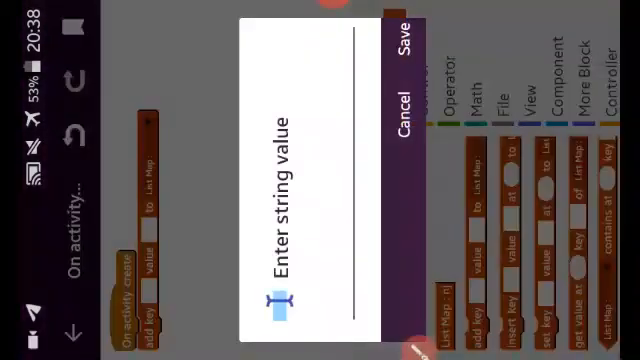
click(404, 110)
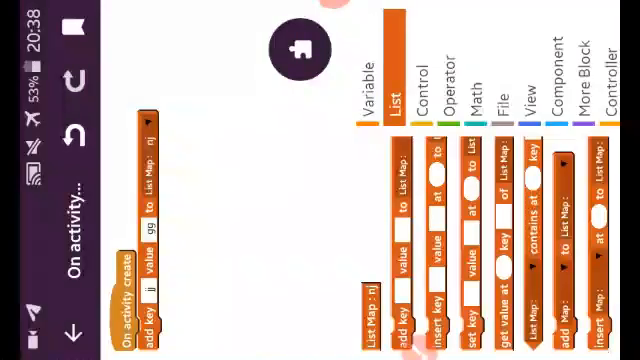
click(518, 99)
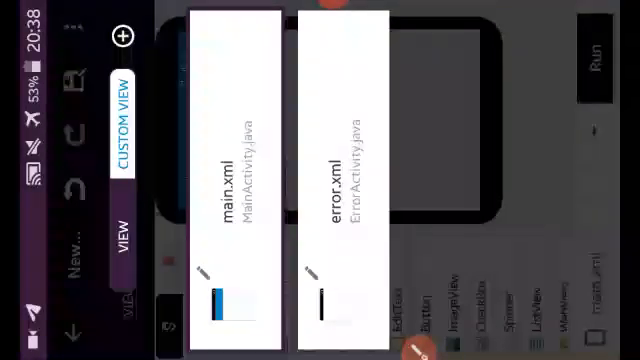
- Switch to the error.xml / ErrorActivity.java screen and bring up the component picker
click(345, 180)
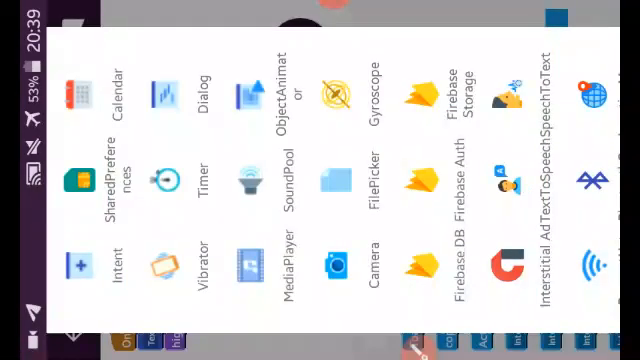
- Choose Intent as the new component and start entering its name
click(74, 266)
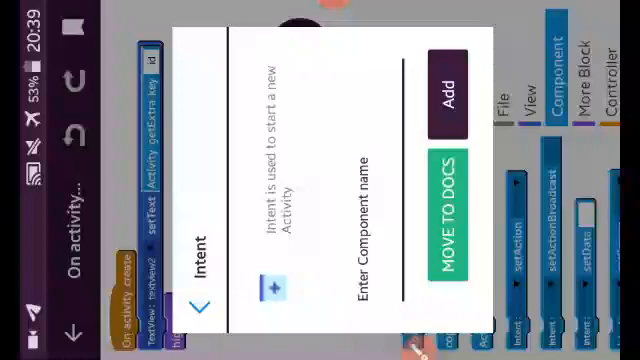
click(199, 303)
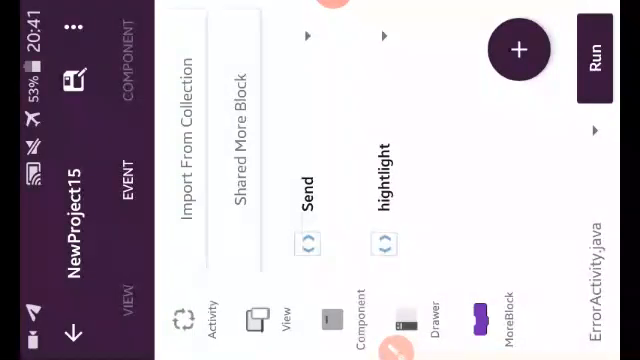
- Show ErrorActivity.java's events with the Send and hightlight More Blocks
click(307, 199)
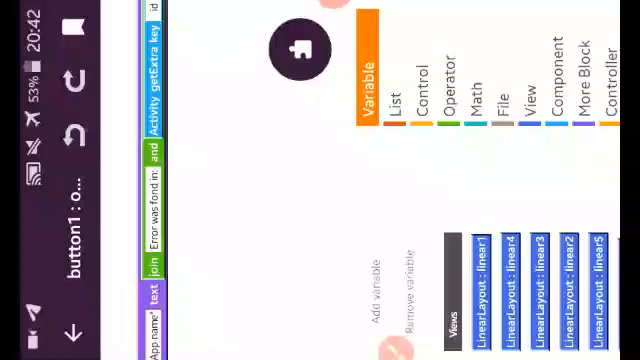
- Inspect button1 onClick joining 'Error was fond in:' with the intent extra key id
click(446, 75)
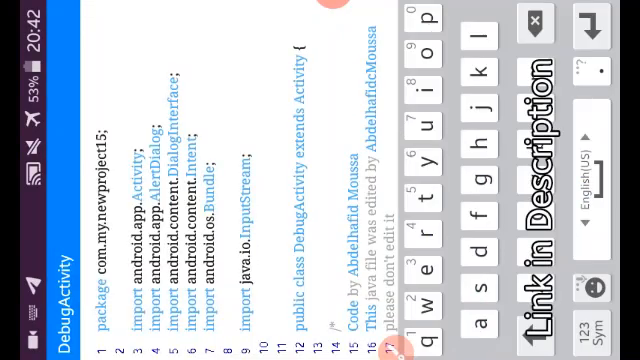
- Scroll DebugActivity's source past the exception and message arrays to the ErrorActivity intent code
scroll(down, 3)
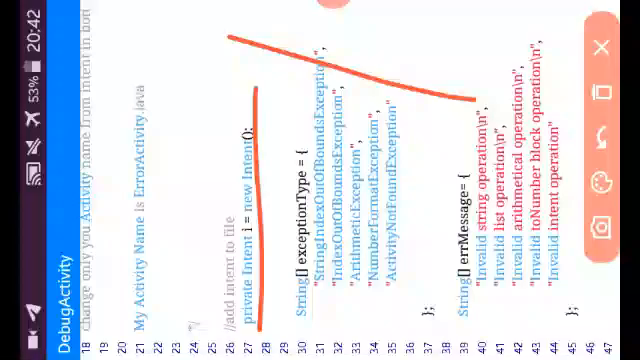
scroll(down, 3)
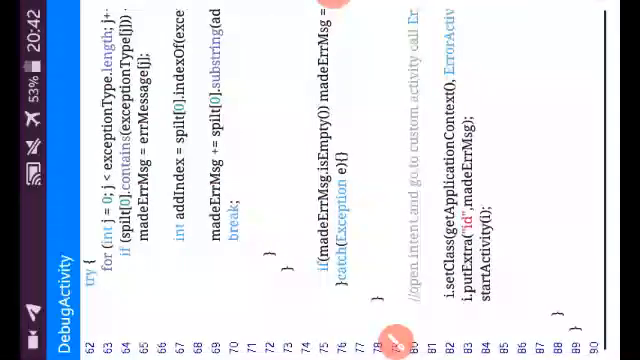
click(395, 338)
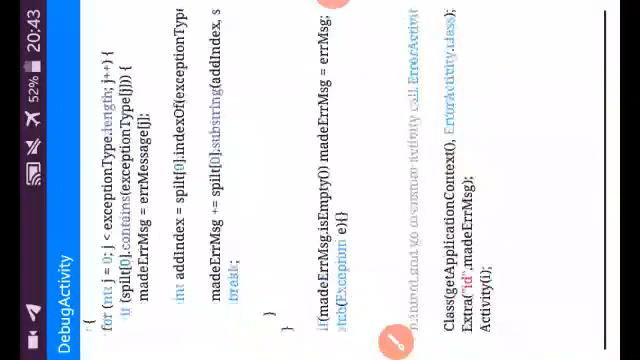
click(393, 338)
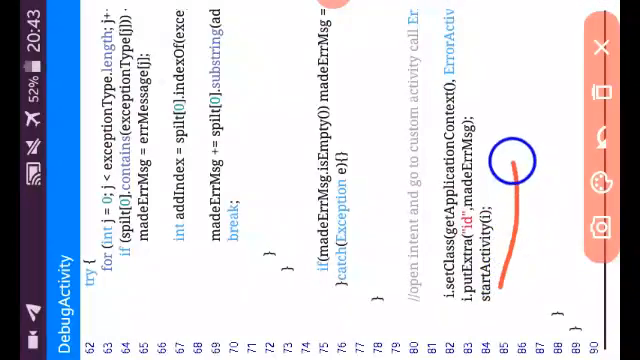
click(598, 47)
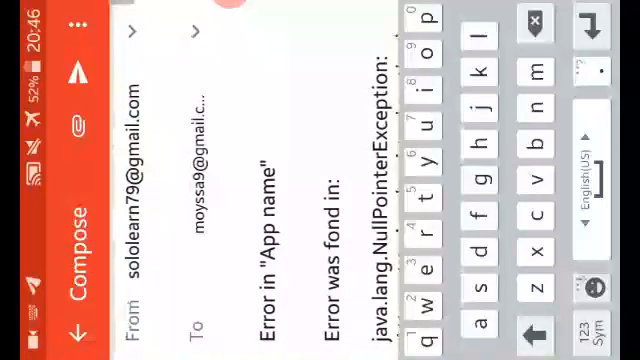
- Review the emailed crash report's NullPointerException and stack trace down to the ZygoteInit lines
scroll(up, 3)
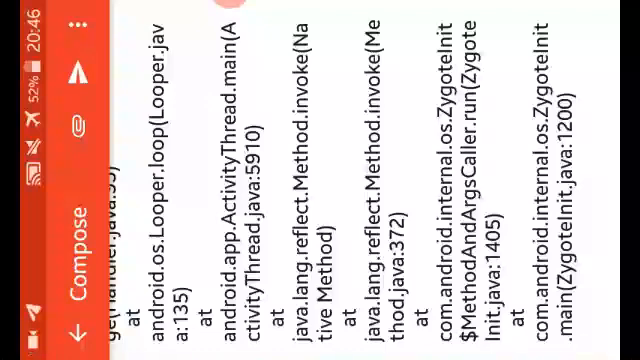
click(230, 10)
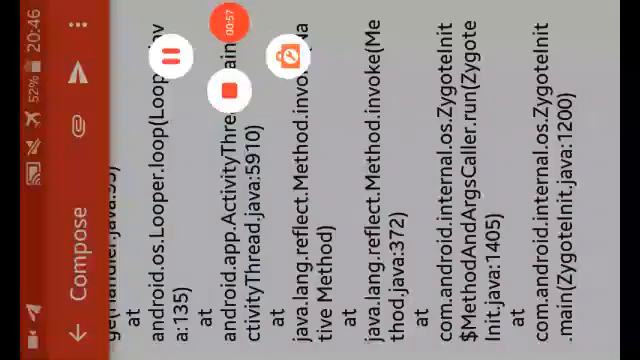